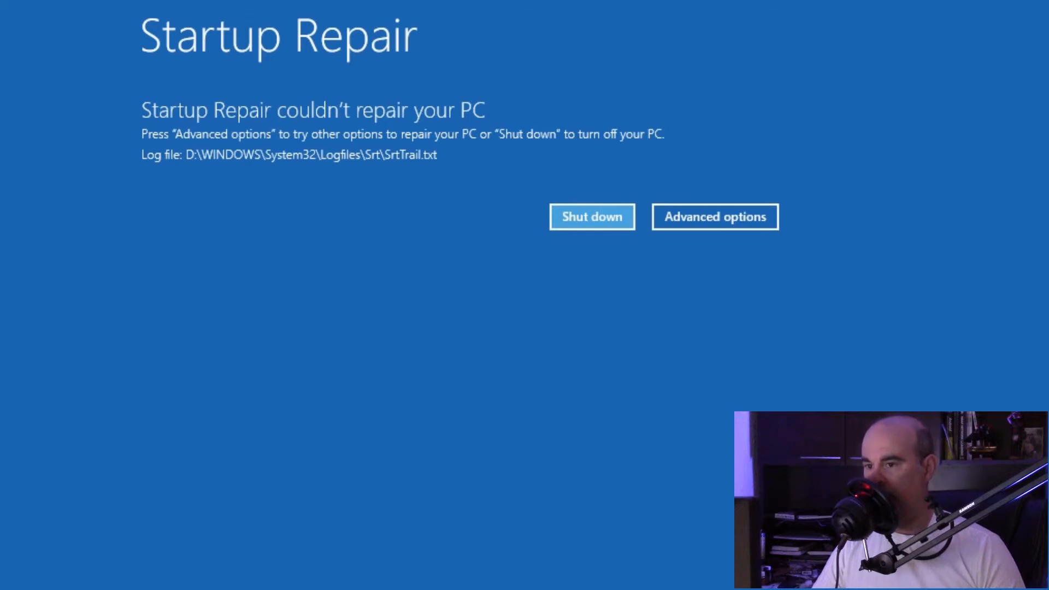
mouse_move(1036, 323)
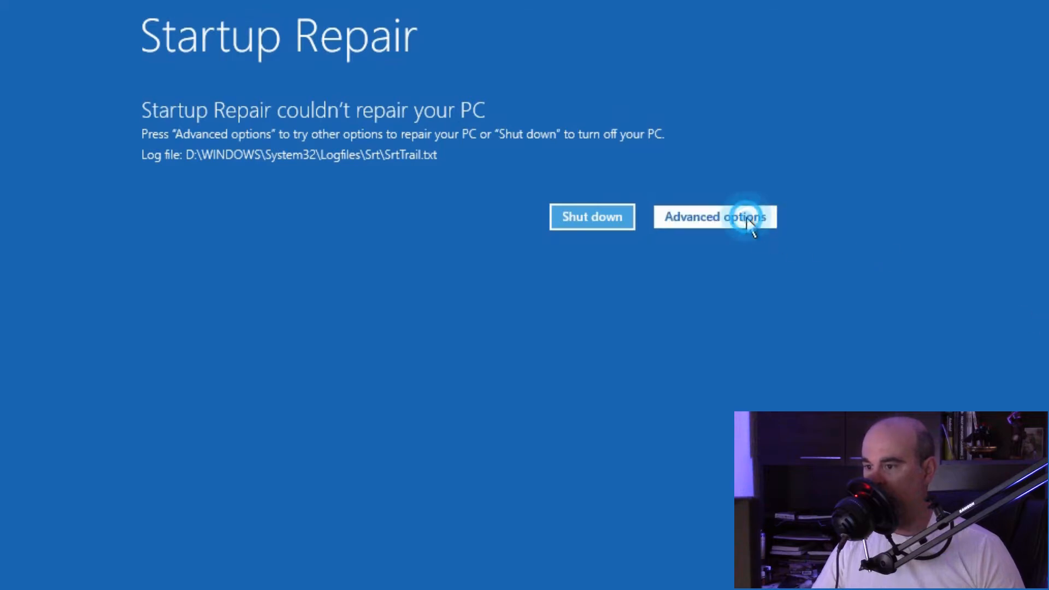
- Leave the failed Startup Repair and launch the recovery Command Prompt via Troubleshoot > Advanced options
left_click(740, 217)
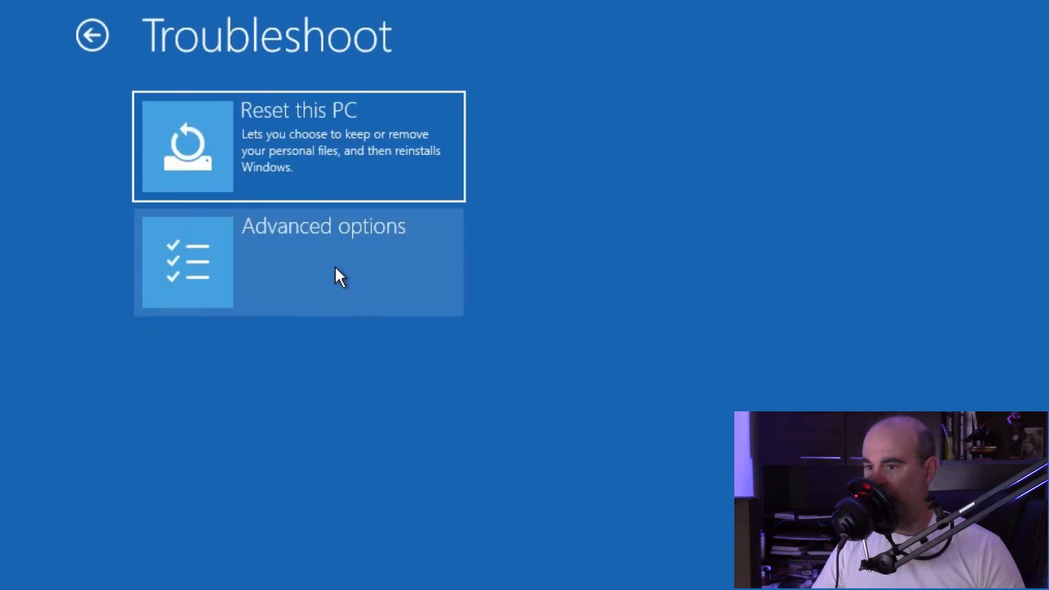
left_click(338, 277)
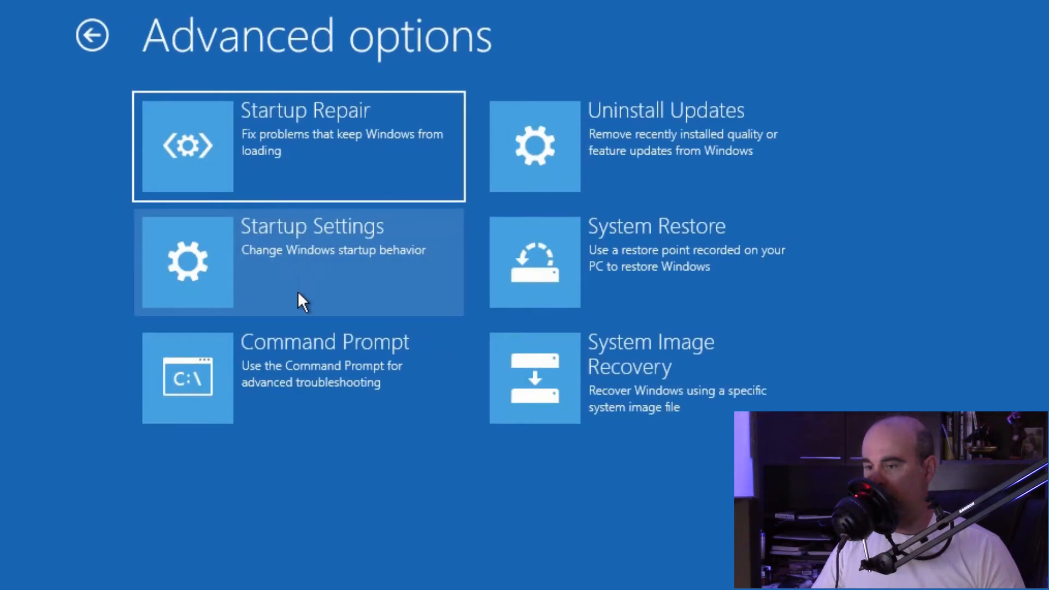
mouse_move(323, 383)
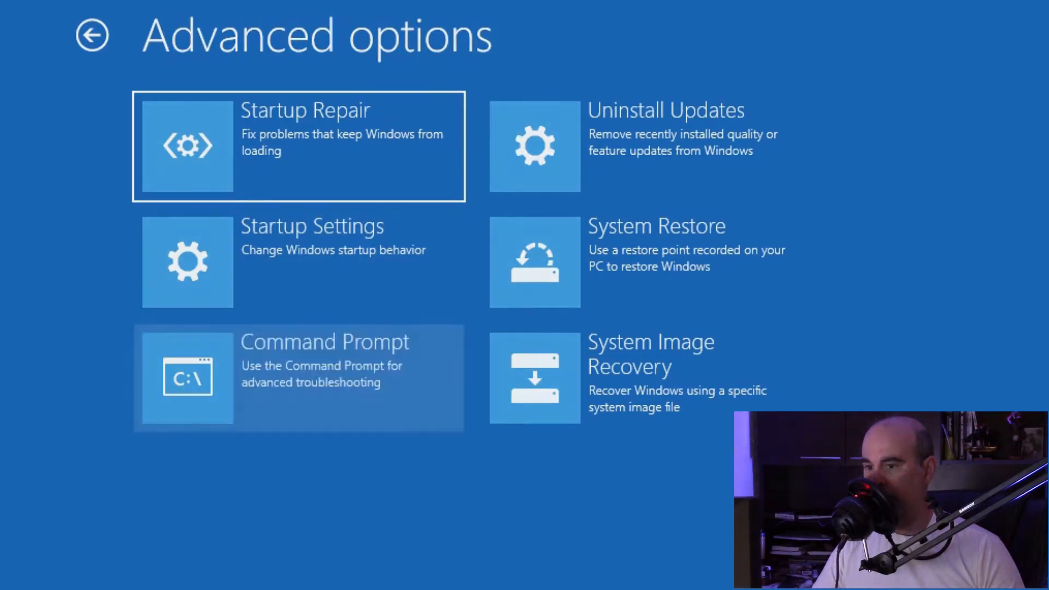
left_click(299, 377)
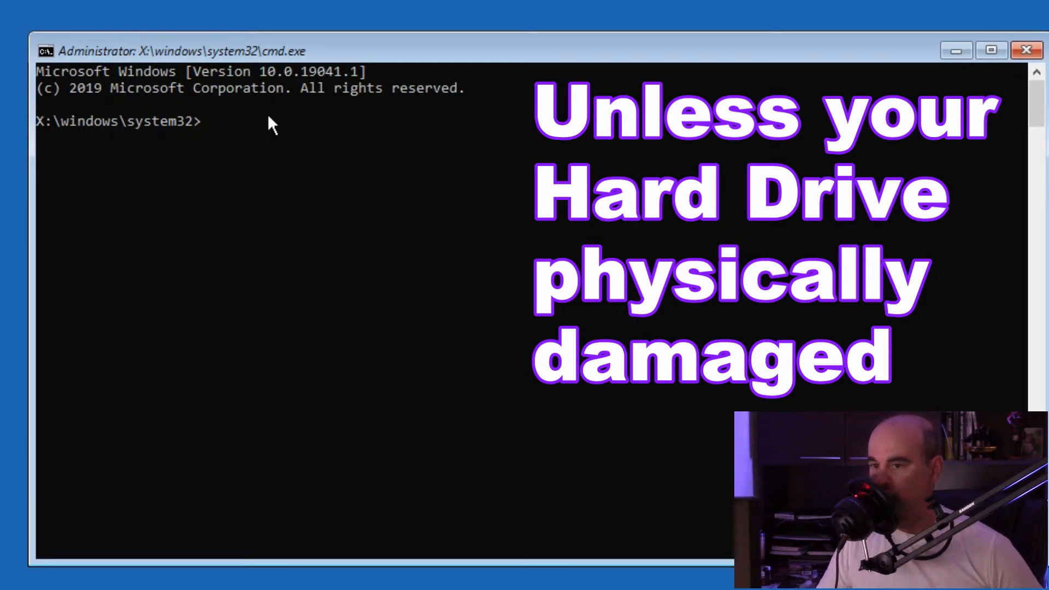
- Run bootrec /fixmbr to repair the master boot record, then begin the next bootrec command
type("bo")
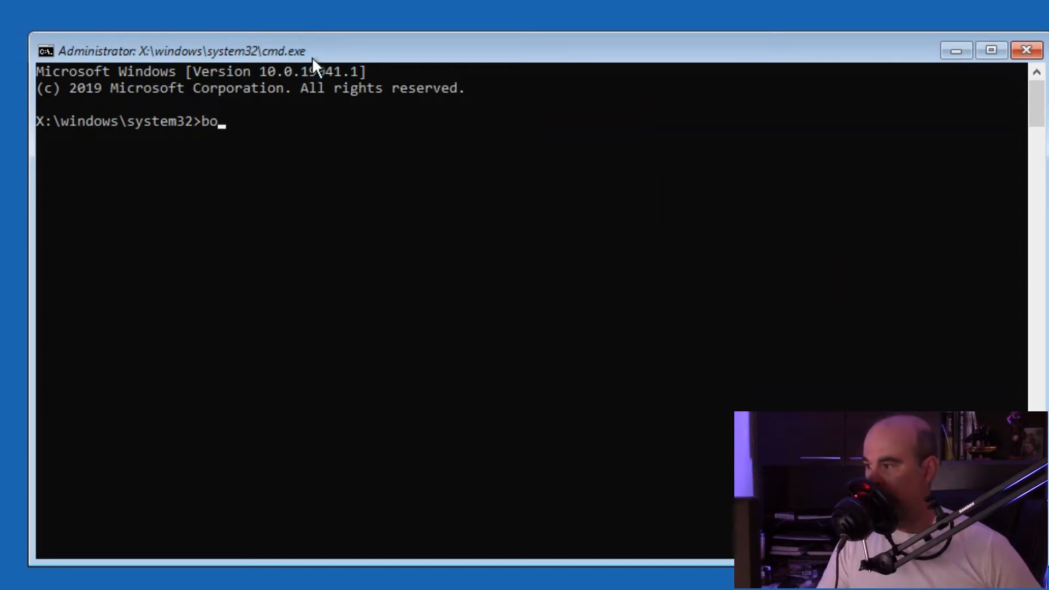
type("otrec")
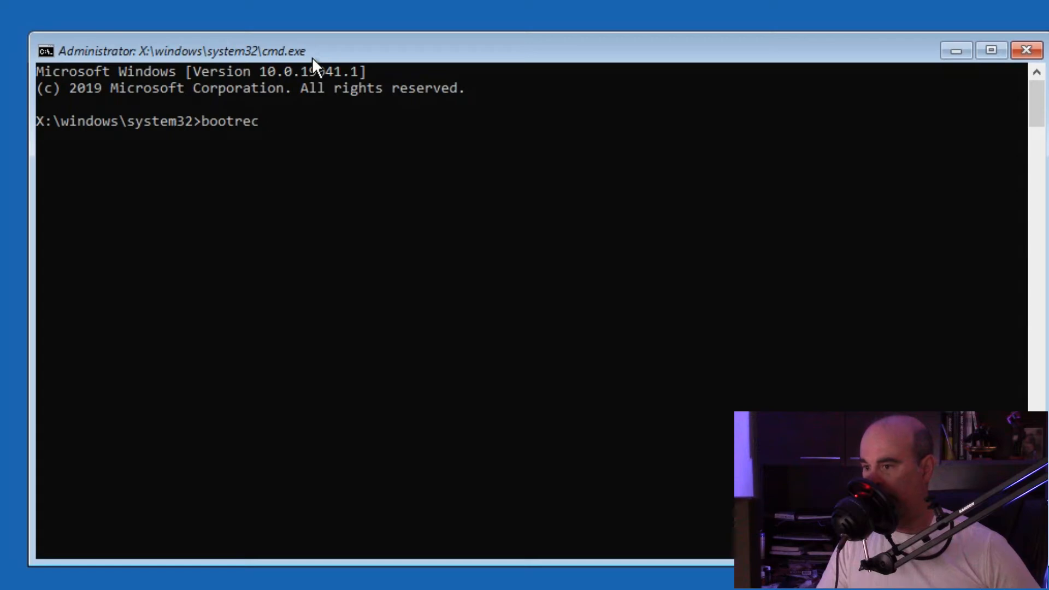
type("/fixm")
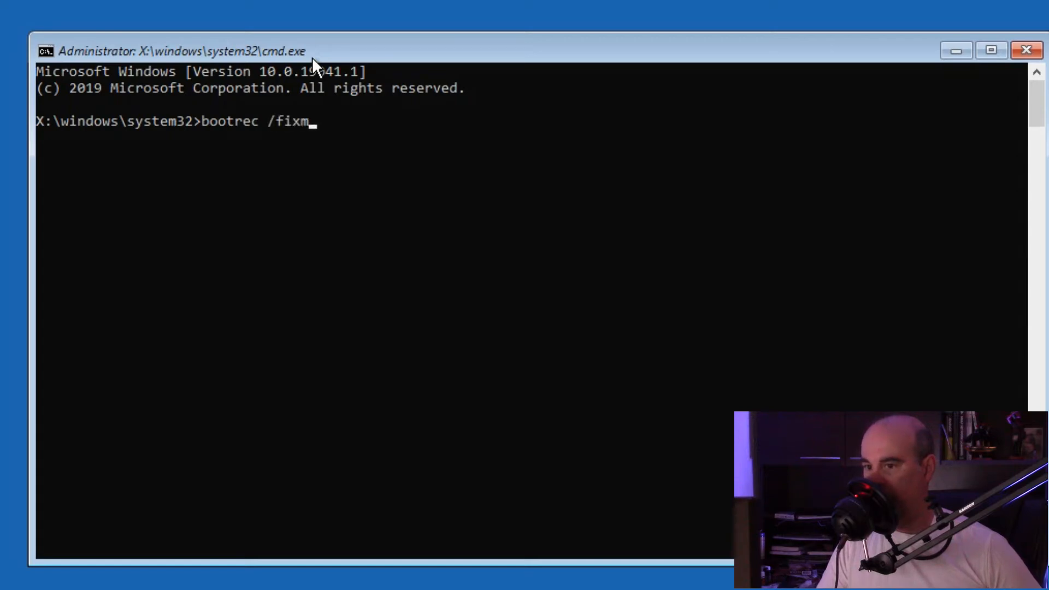
type("br")
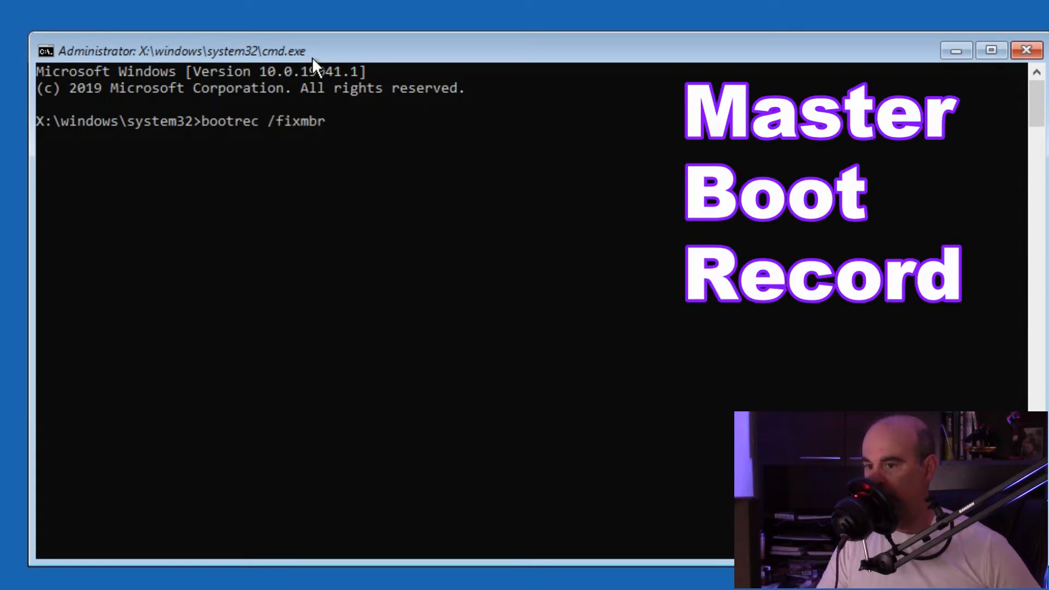
key("Enter")
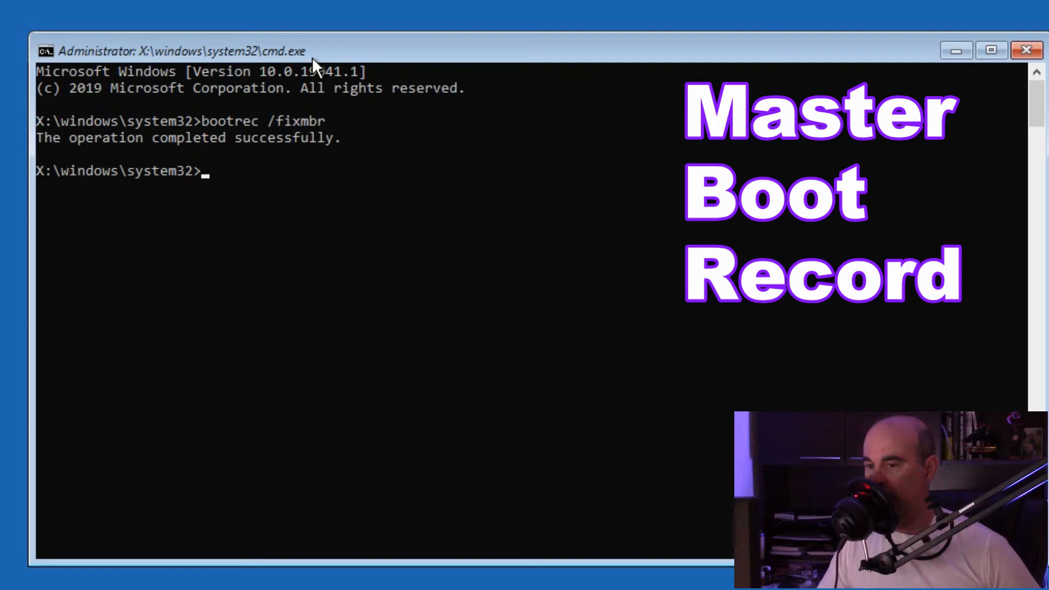
type("b")
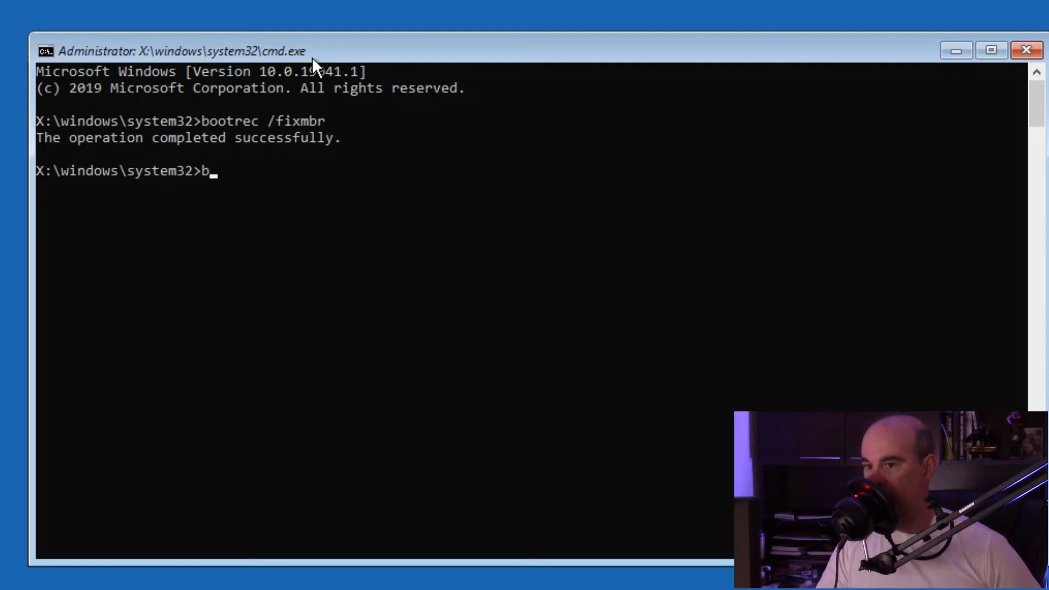
- Run bootrec /rebuildbcd to scan all disks and rebuild the boot configuration data, then begin sfc
type("ootrec")
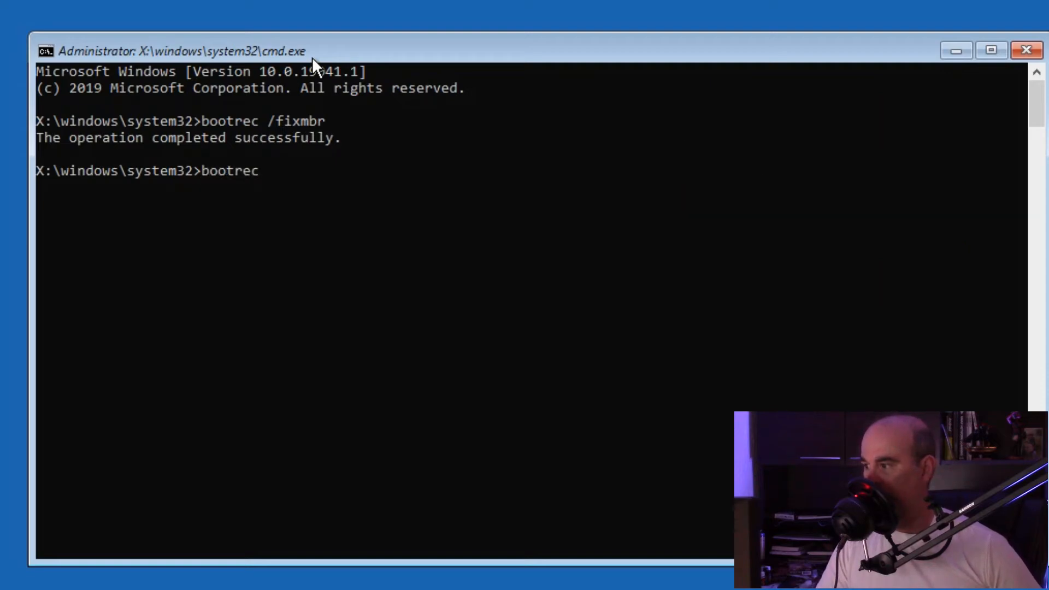
type("/rebuild")
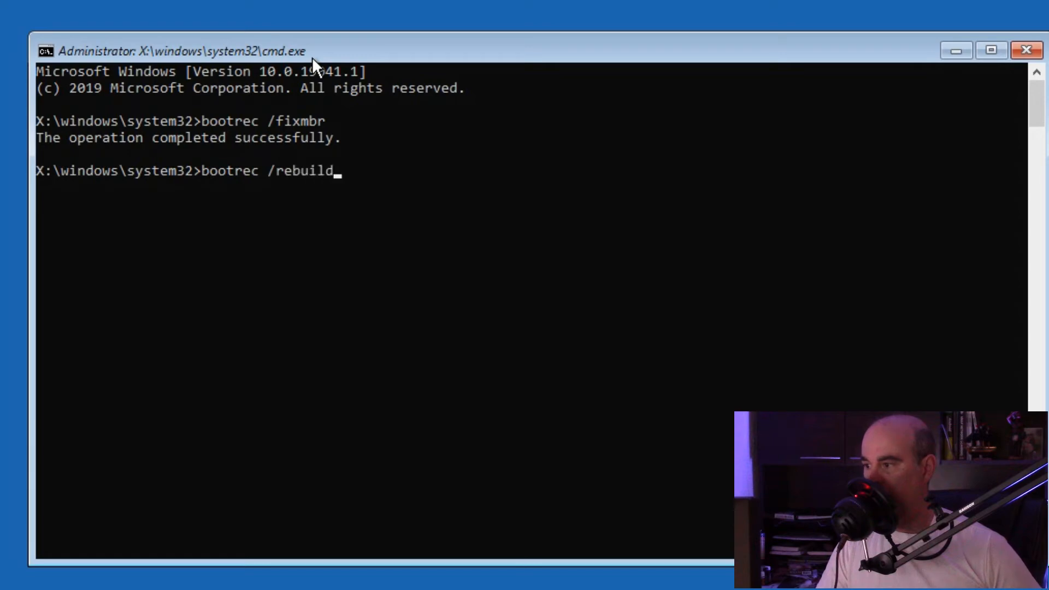
type("bcd")
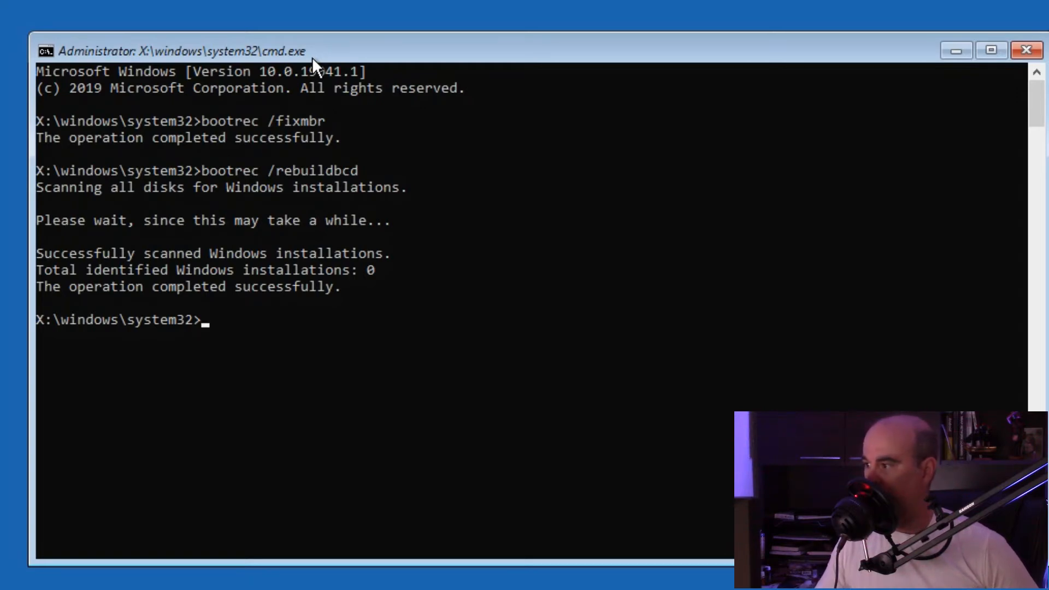
mouse_move(76, 99)
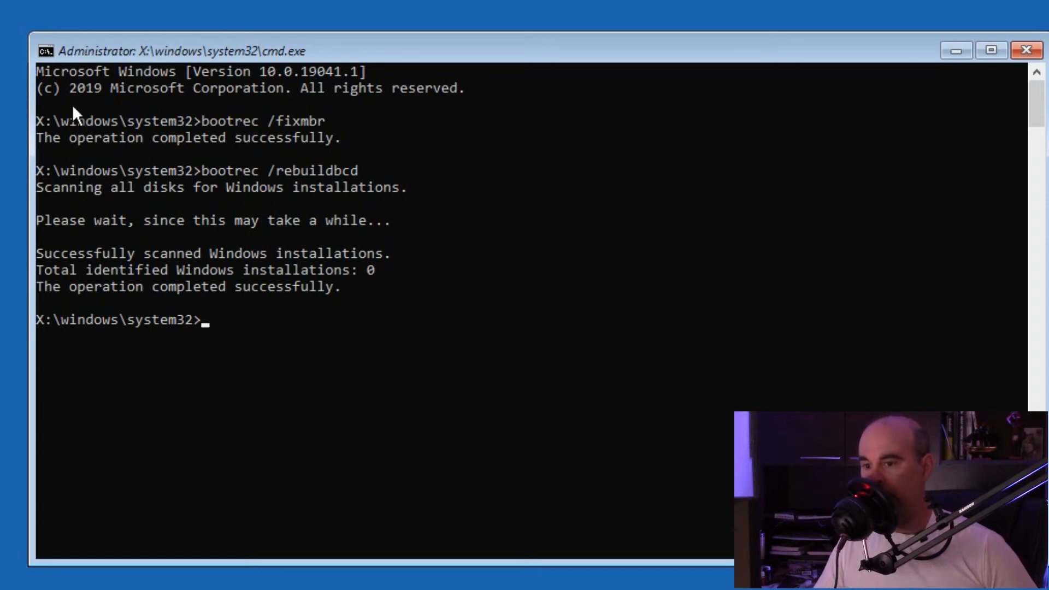
mouse_move(413, 344)
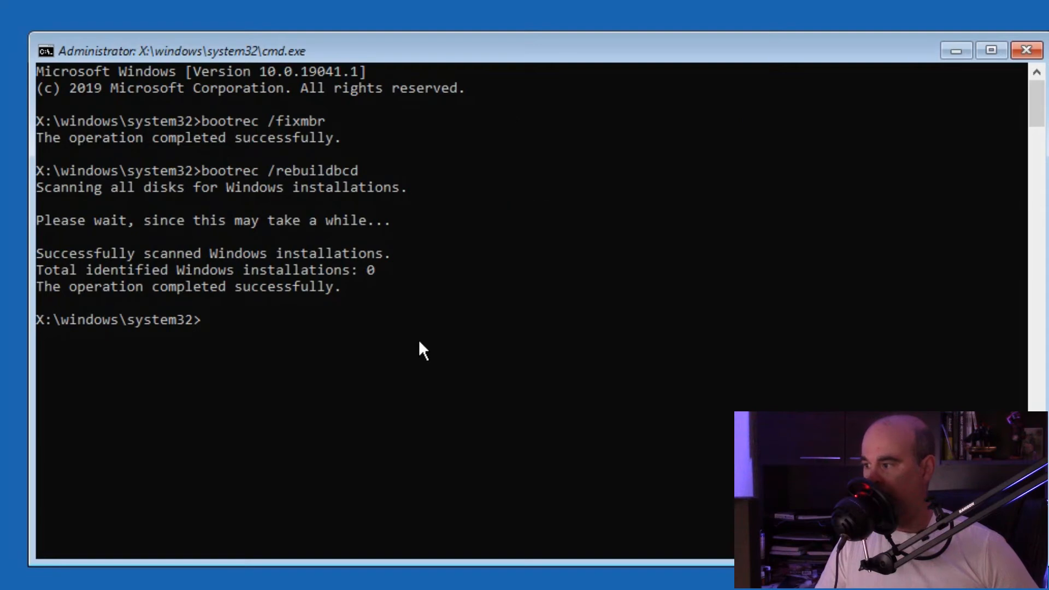
type("sfc")
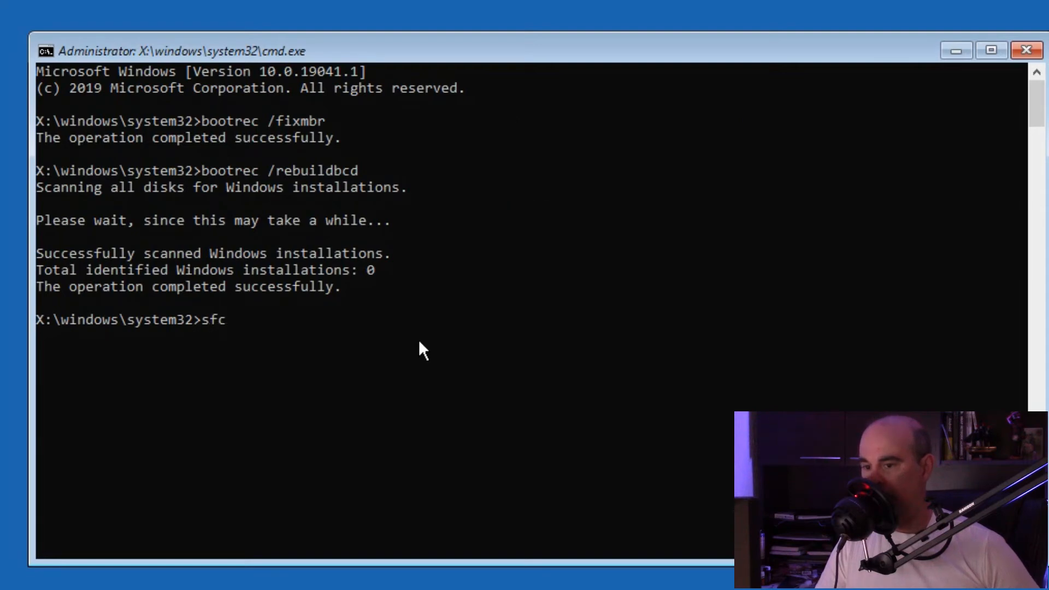
- Start the system file check with sfc /scannow
type("/sca")
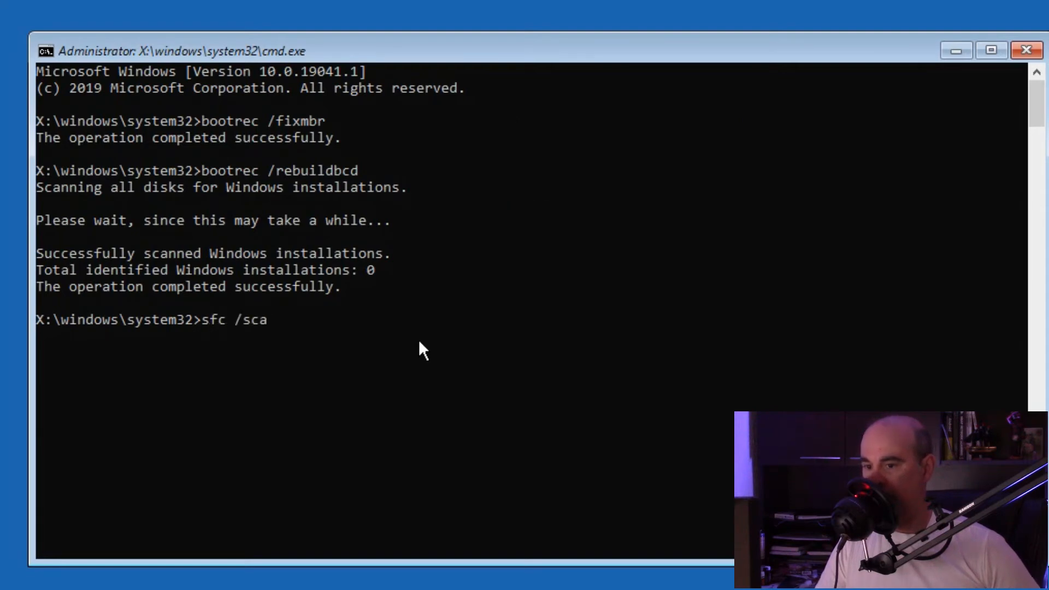
type("nnow")
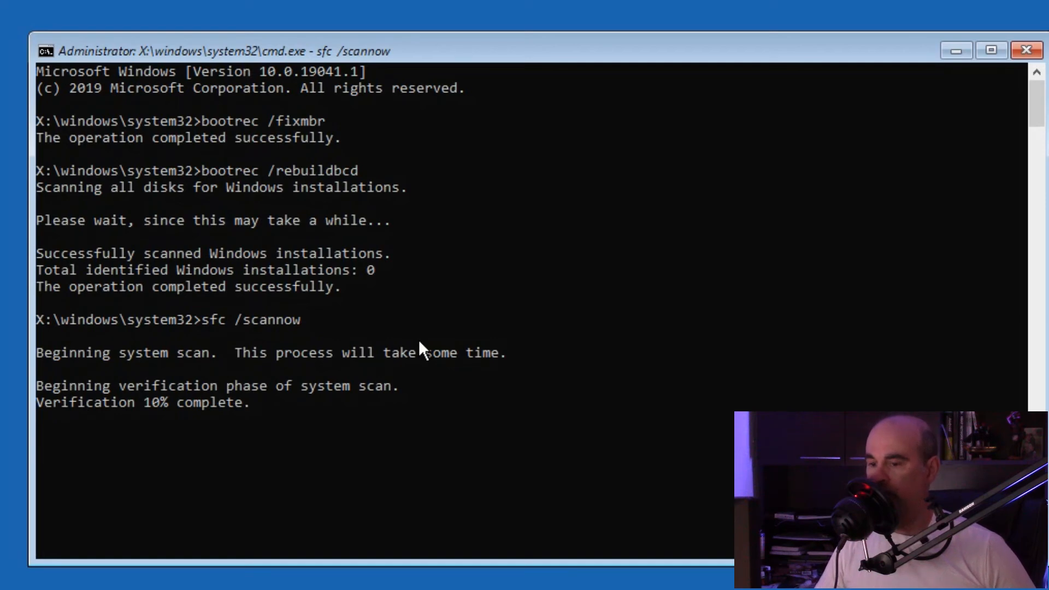
mouse_move(511, 334)
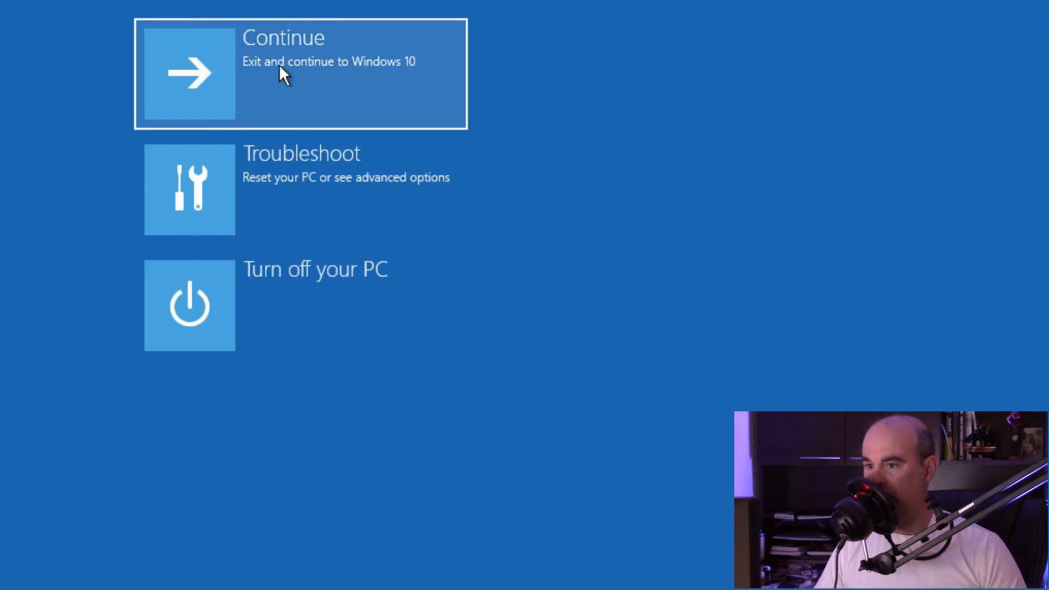
- Continue from the Choose an option screen to exit recovery and boot Windows 10
left_click(281, 75)
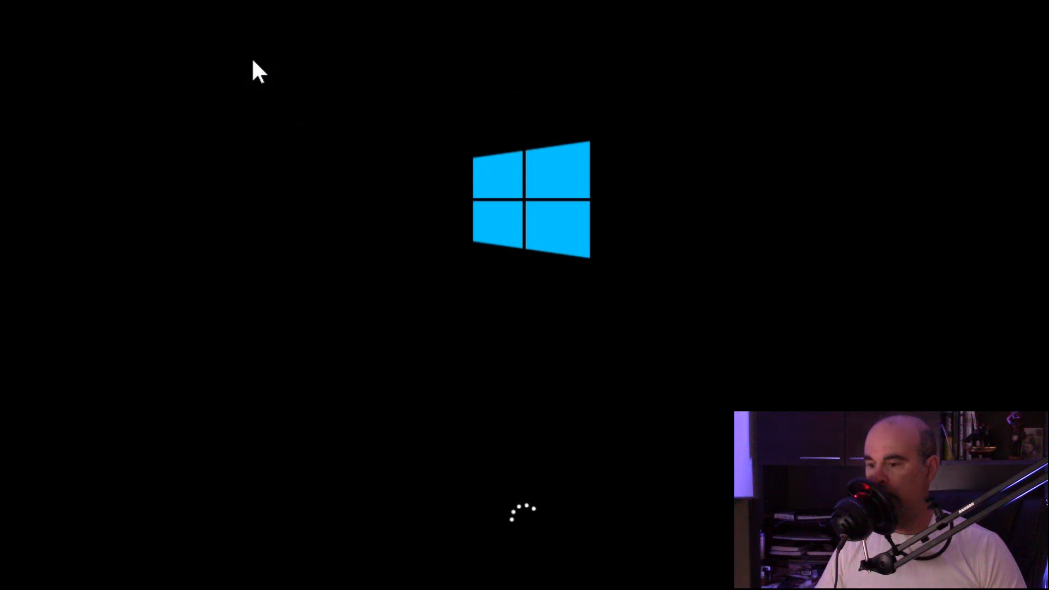